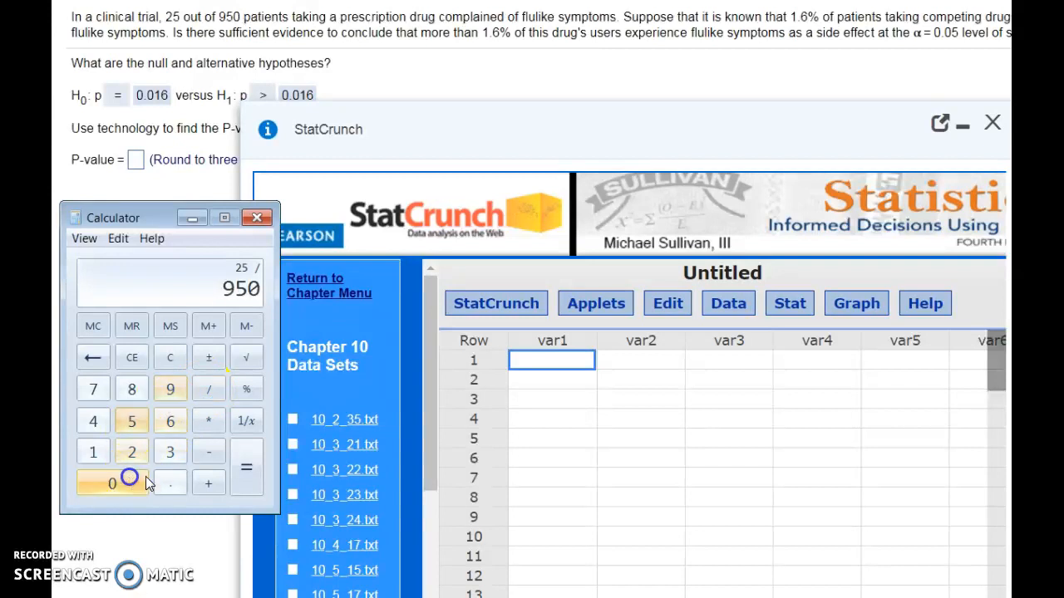
- Evaluate 25 ÷ 950 to get the sample proportion ≈ 0.0263
left_click(246, 469)
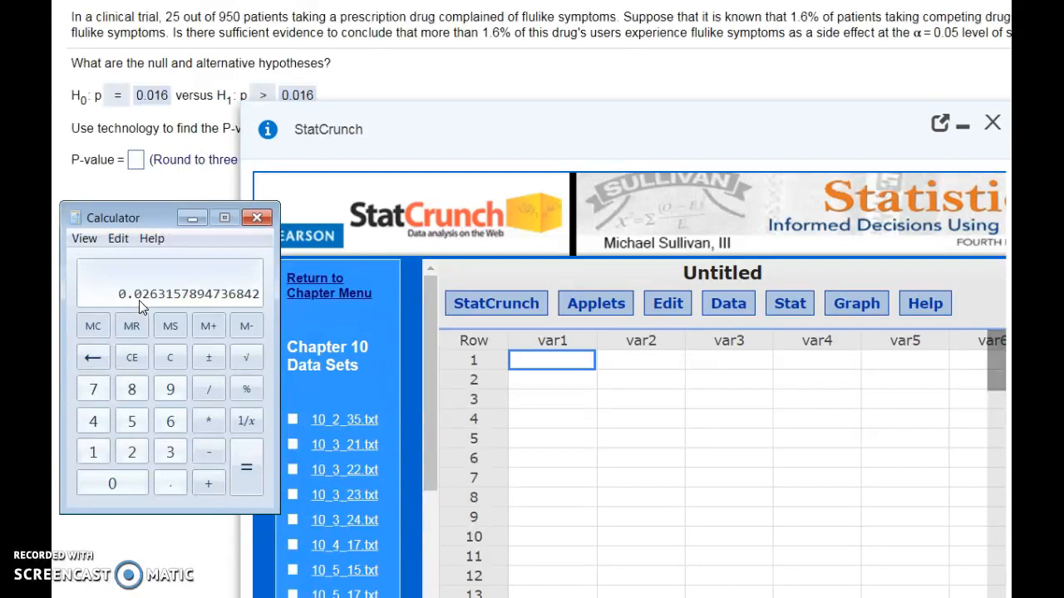
mouse_move(232, 57)
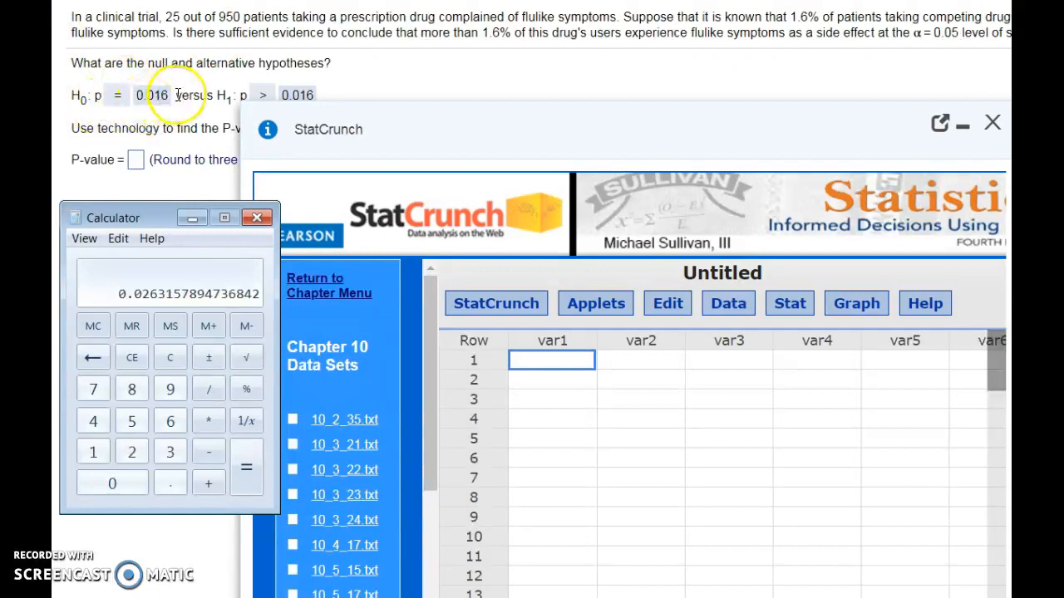
mouse_move(249, 99)
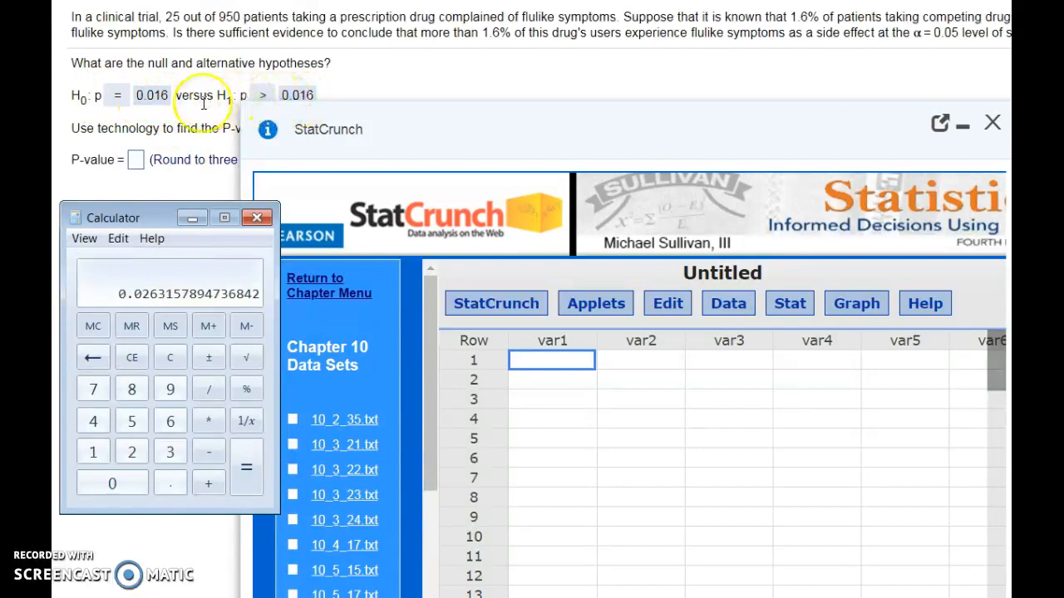
mouse_move(184, 109)
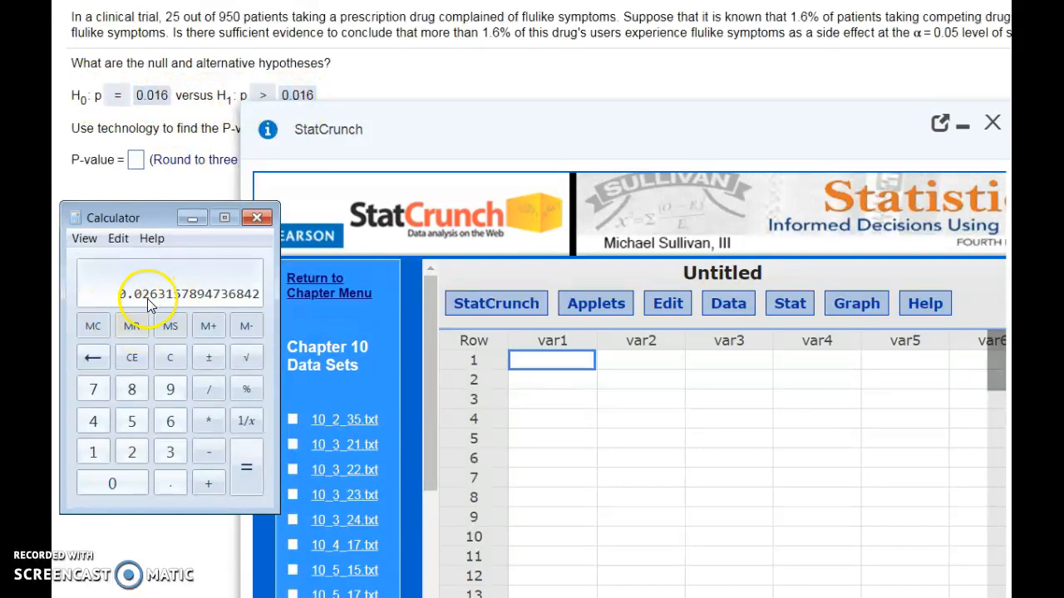
mouse_move(162, 281)
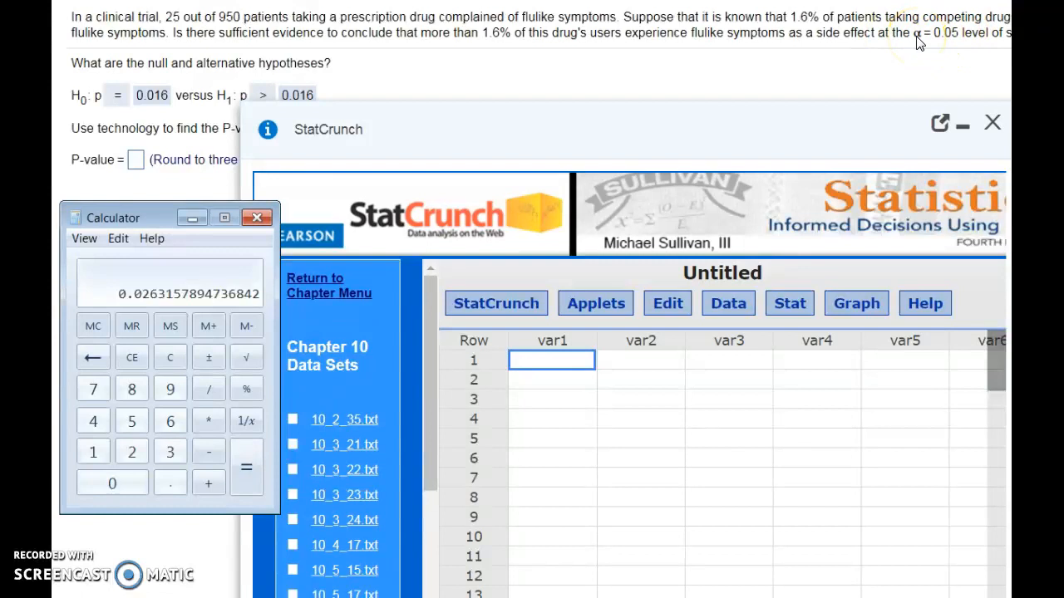
mouse_move(931, 42)
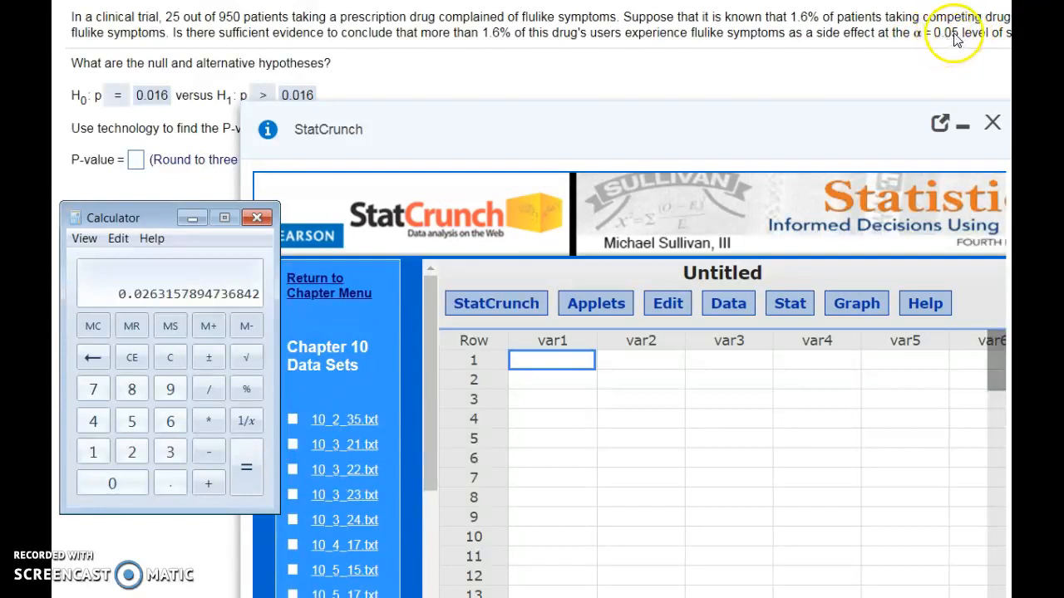
mouse_move(956, 40)
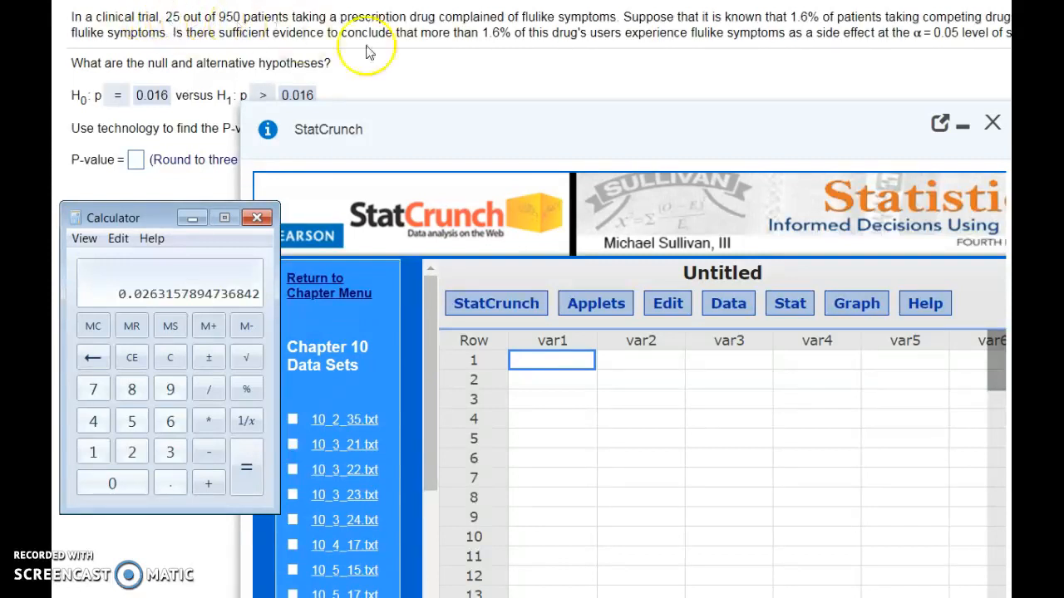
mouse_move(811, 23)
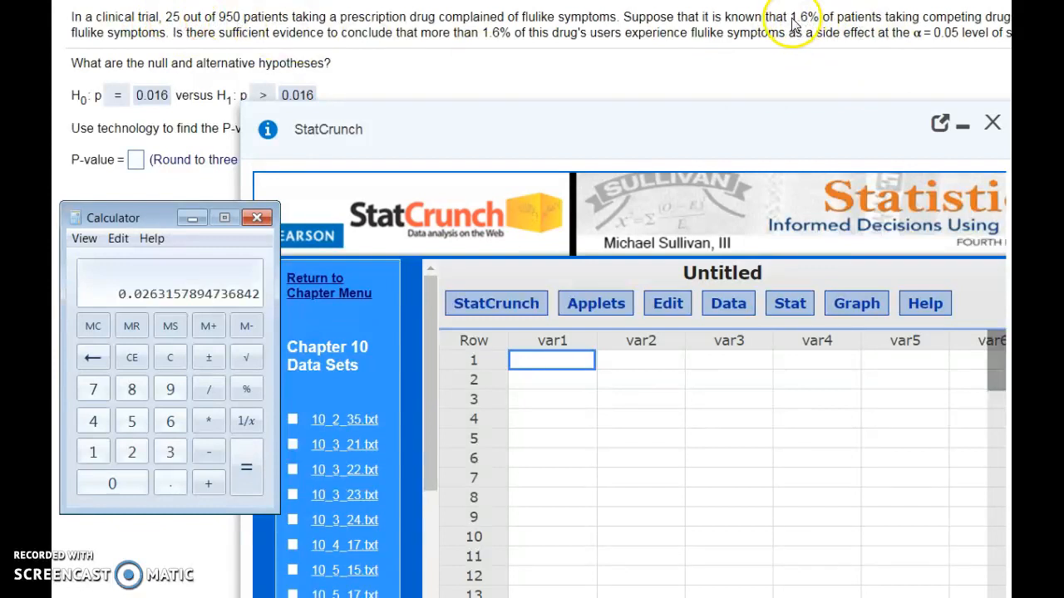
mouse_move(170, 25)
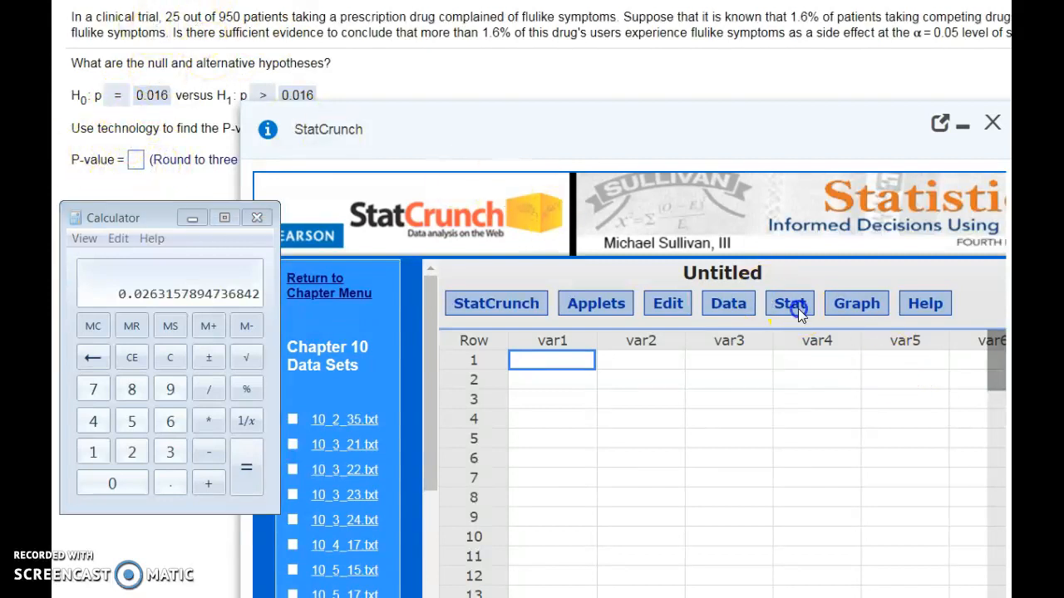
- Run a one-sample proportion test with 25 successes of 950, H0 p = .016, HA p > .016
left_click(788, 302)
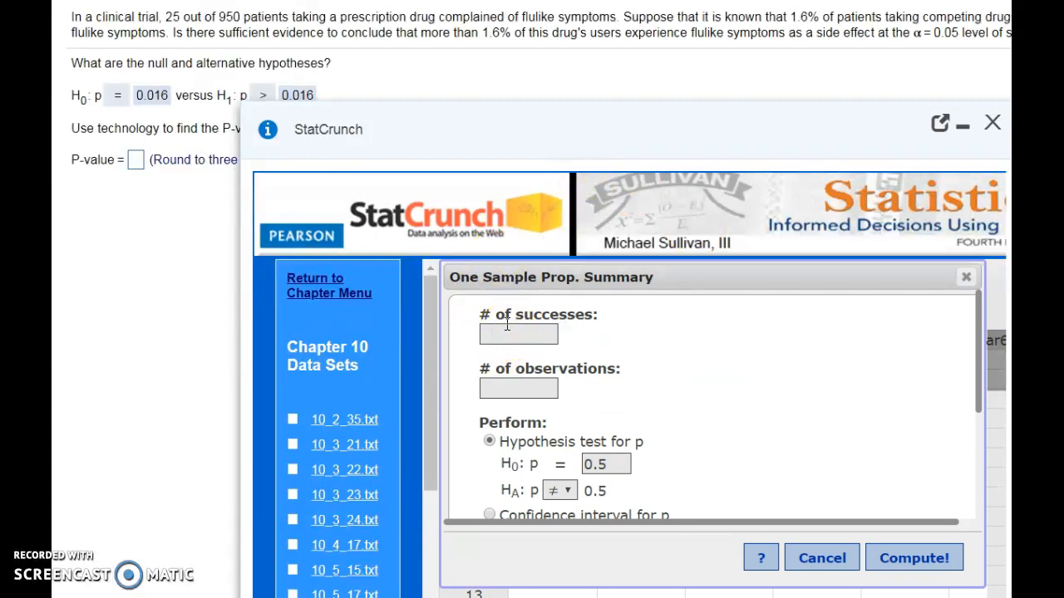
type("25")
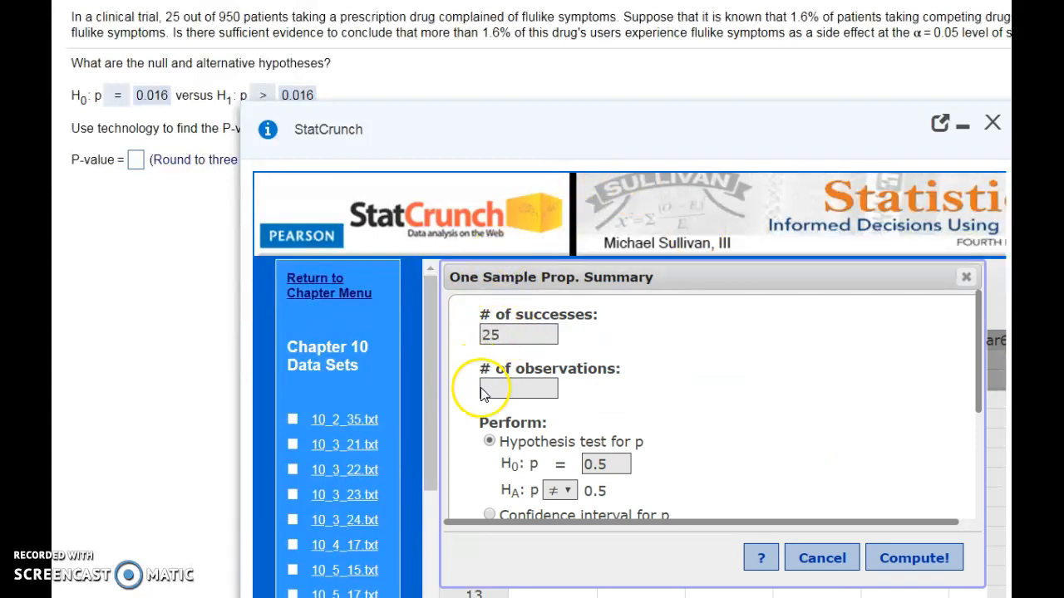
type("9")
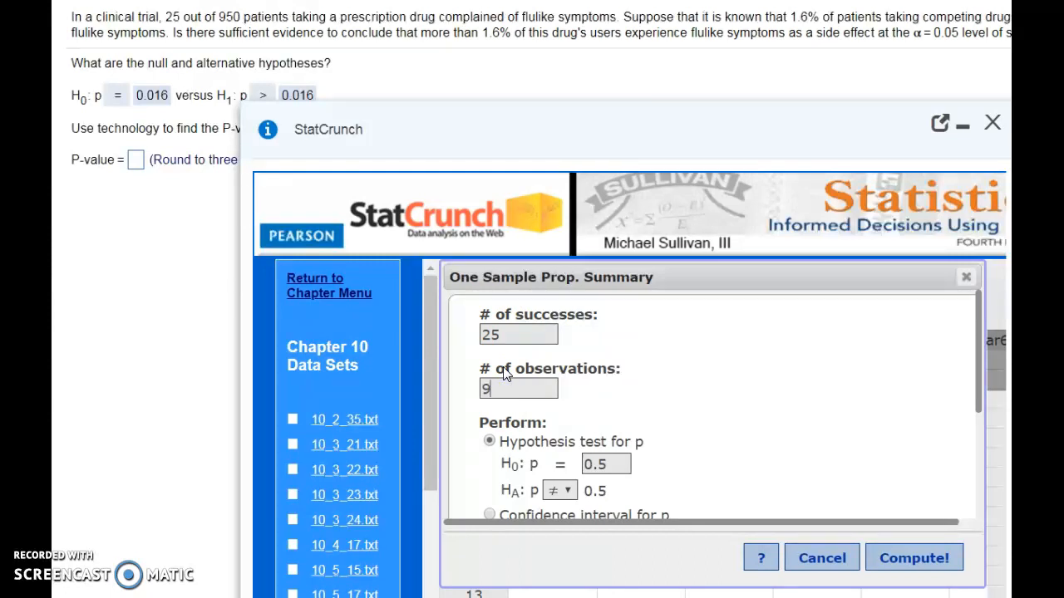
type("50")
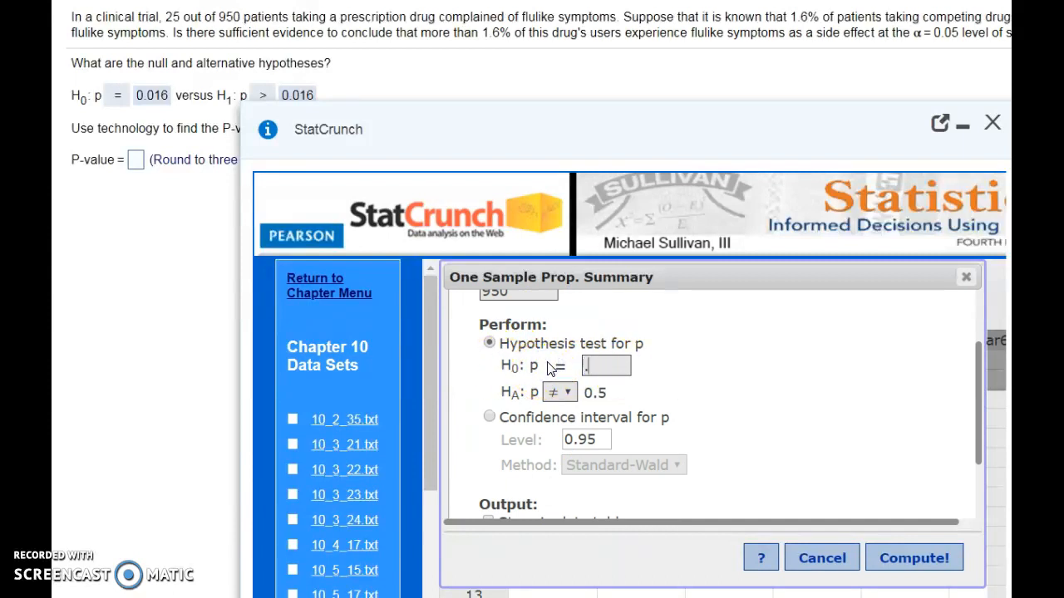
type(".016")
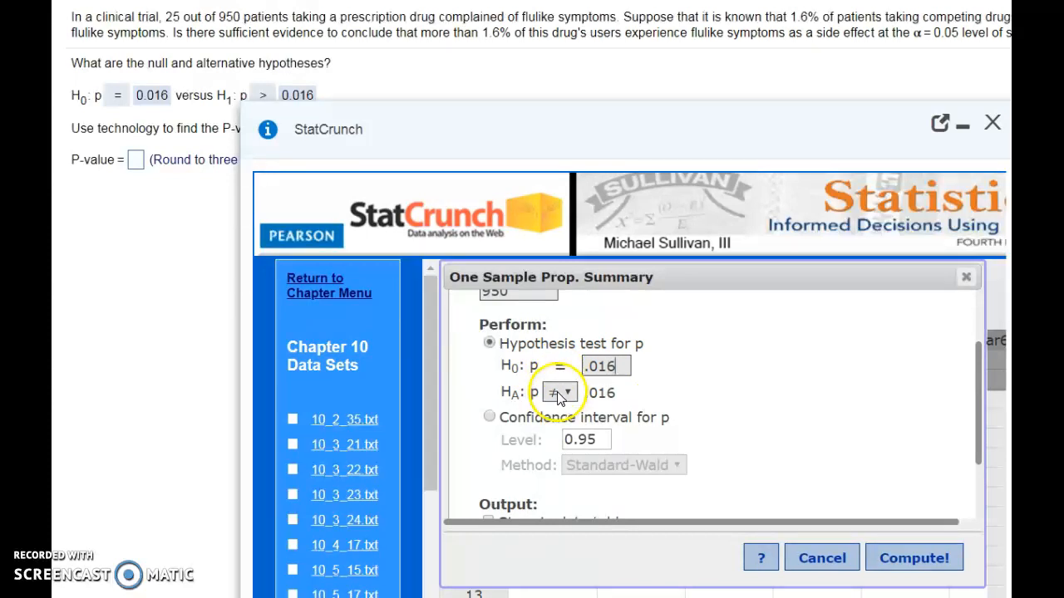
left_click(557, 393)
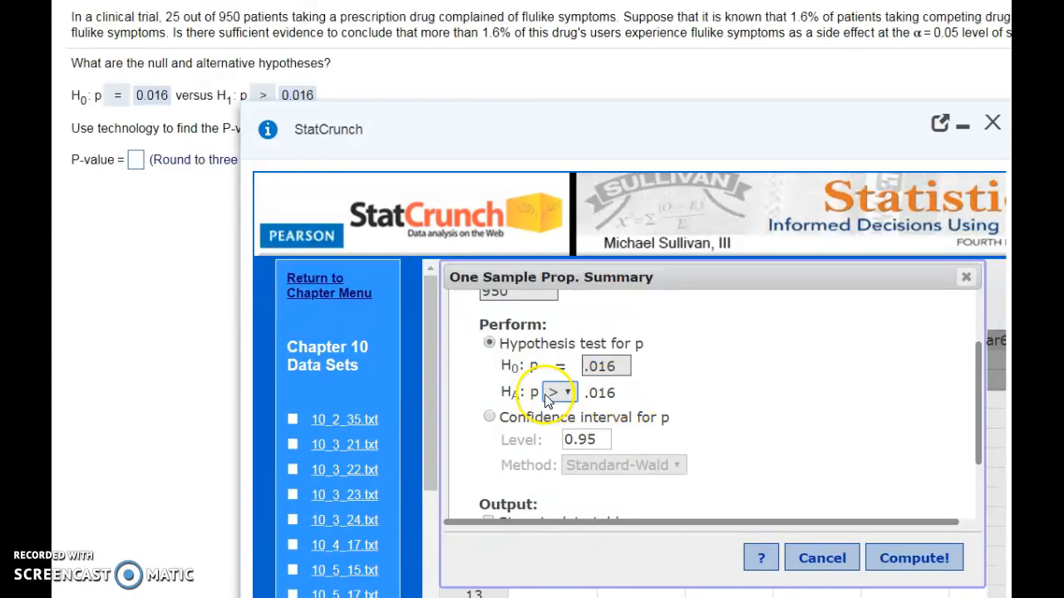
mouse_move(914, 558)
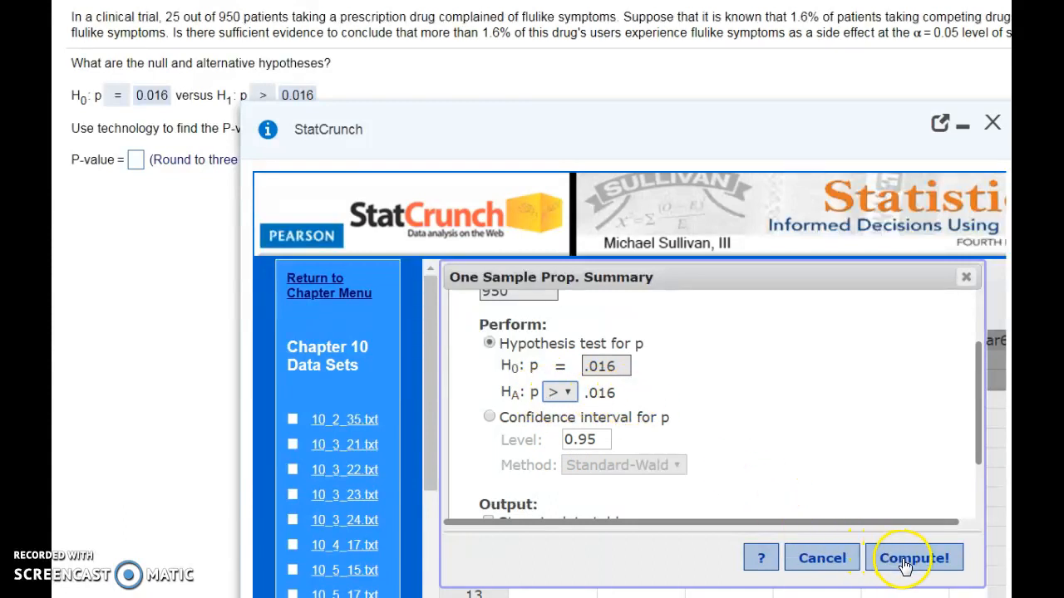
left_click(914, 558)
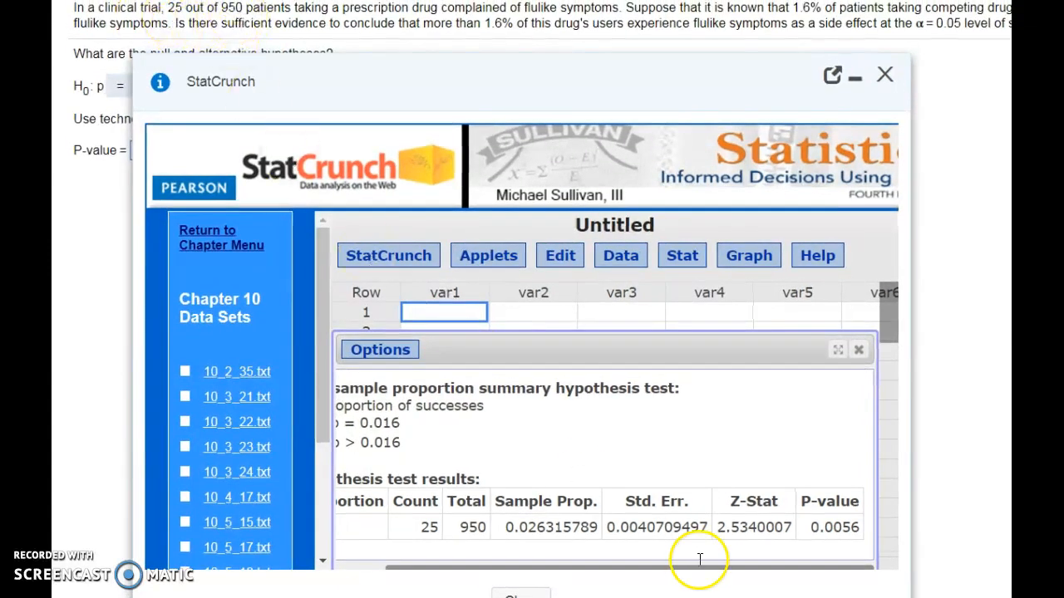
mouse_move(834, 527)
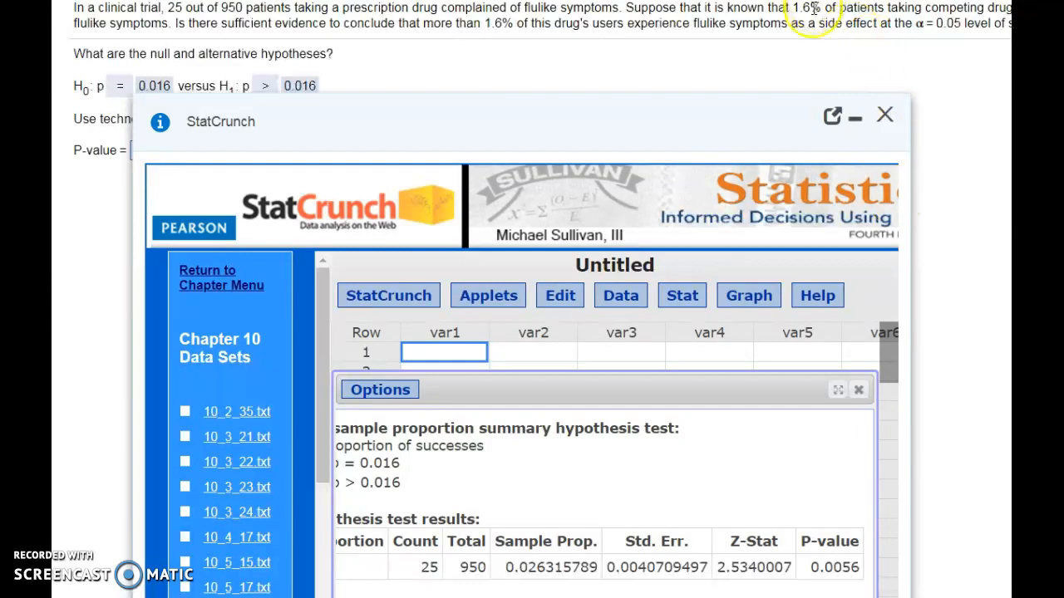
mouse_move(229, 70)
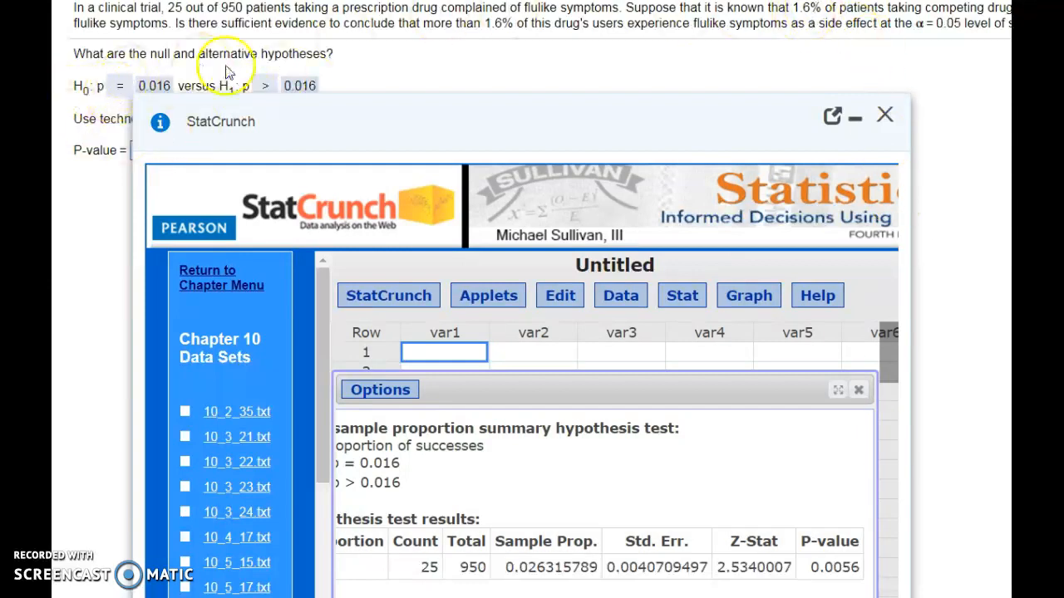